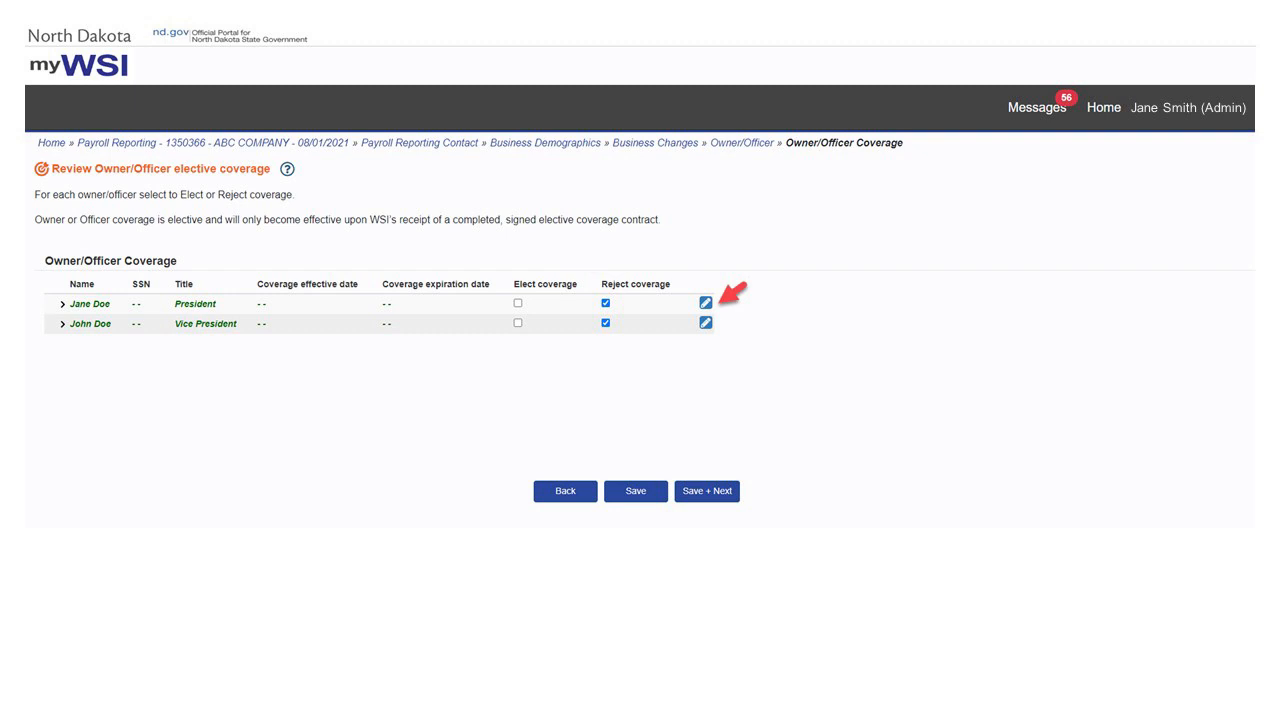
- Open Jane Doe's President coverage row for editing to show elected coverage and work description
click(704, 302)
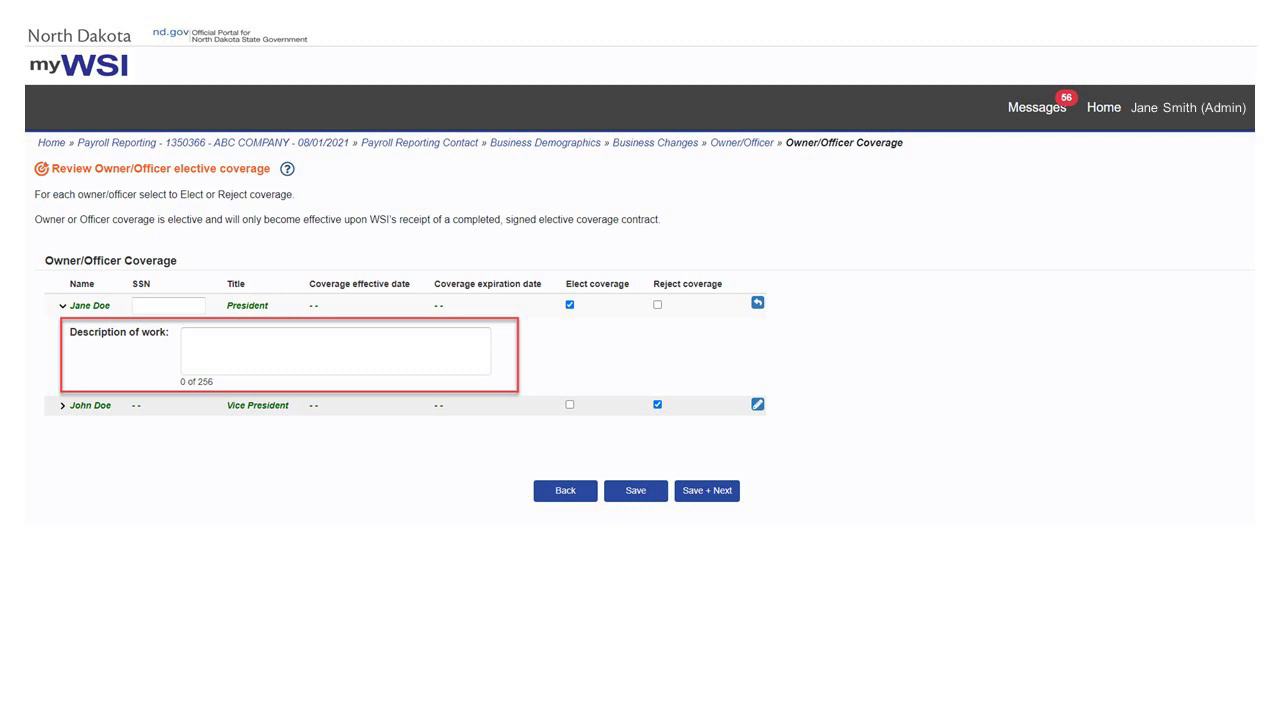